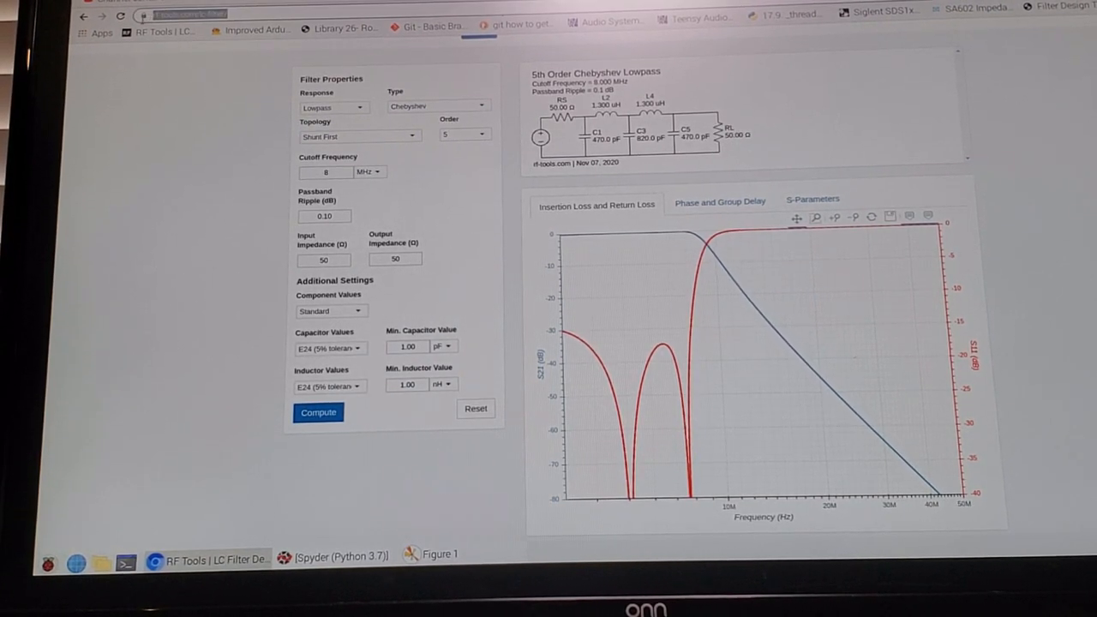
mouse_move(329, 32)
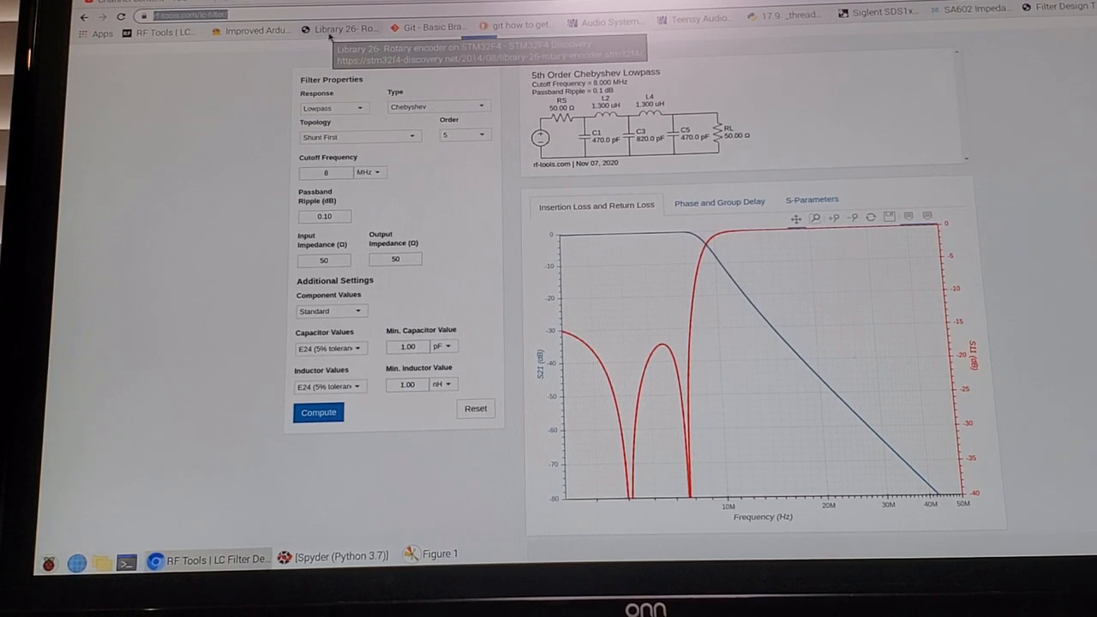
mouse_move(347, 141)
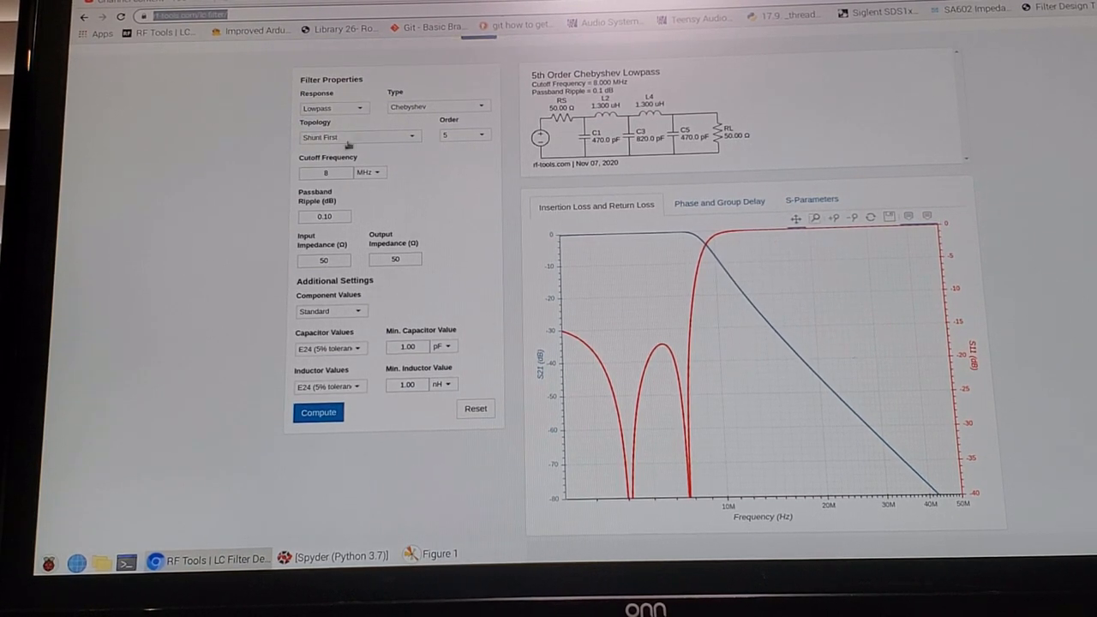